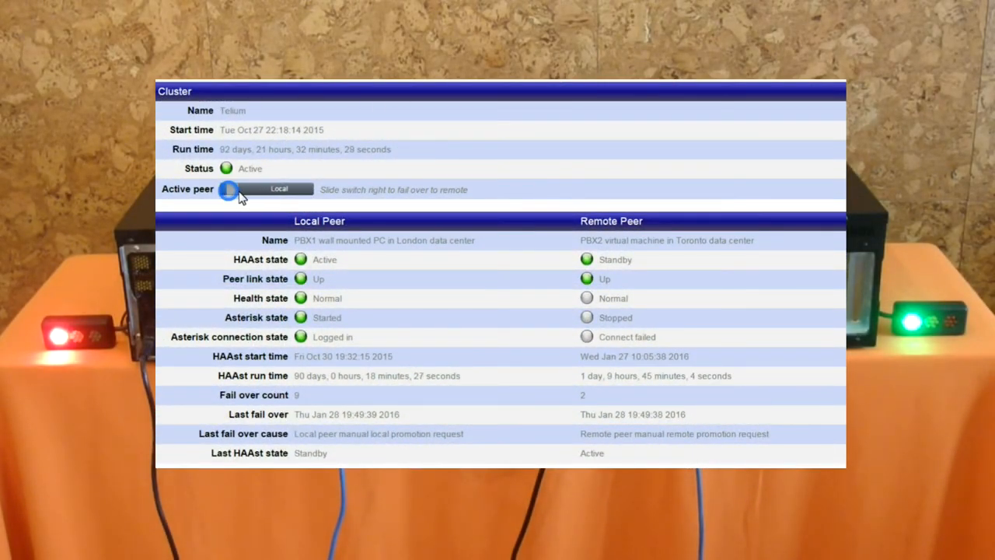
Slide the cluster's Active peer switch from Local to Remote to request failover.
{"action": "left_click_drag", "start_coordinate": [230, 189], "coordinate": [304, 189]}
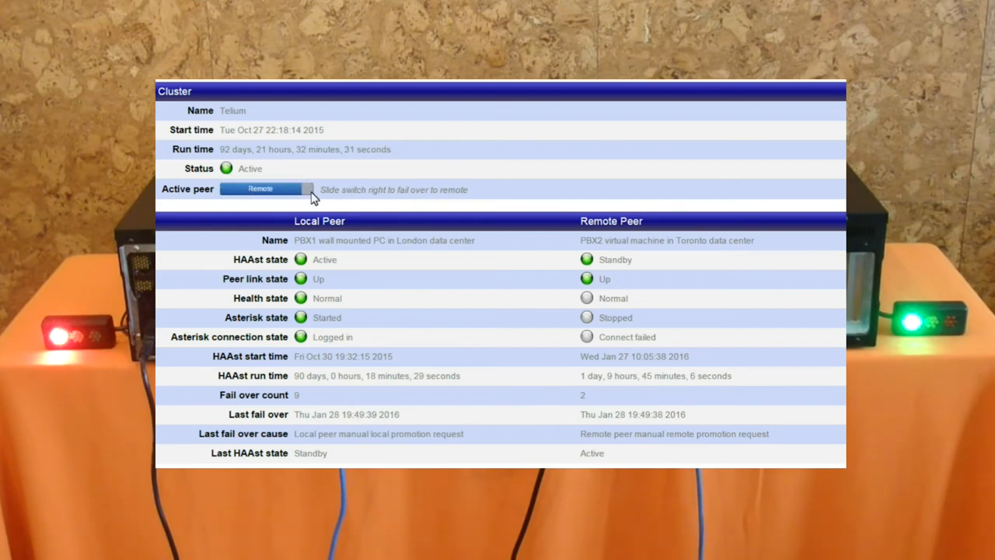